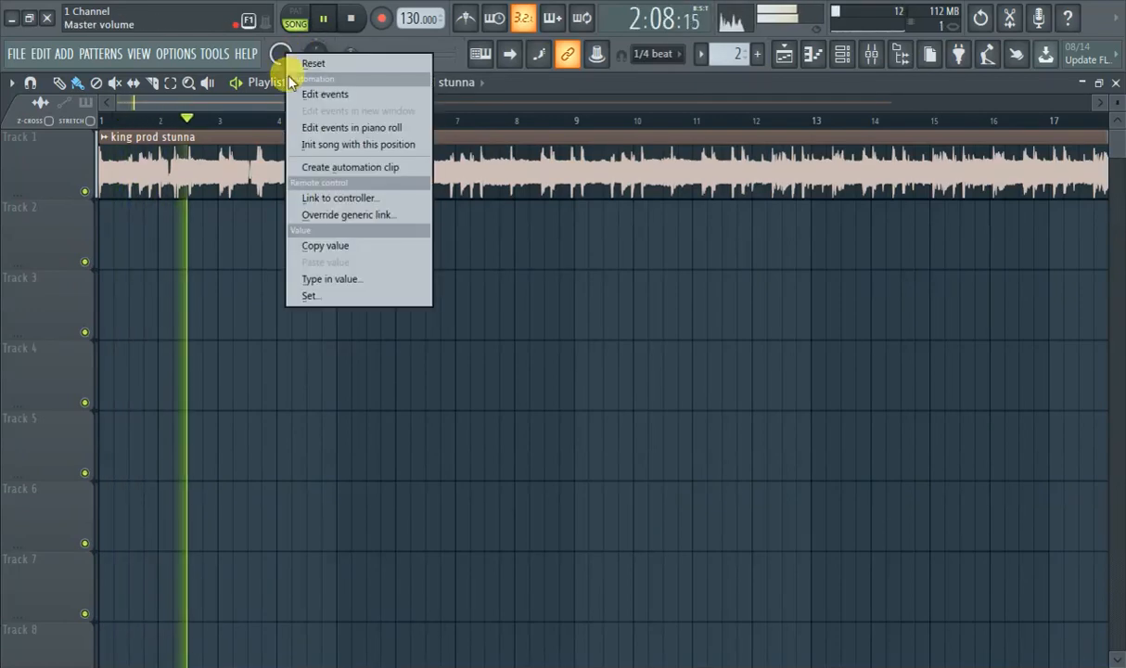
# Create a Master volume automation clip on Track 2 beneath the king prod stunna audio clip.
pyautogui.click(349, 167)
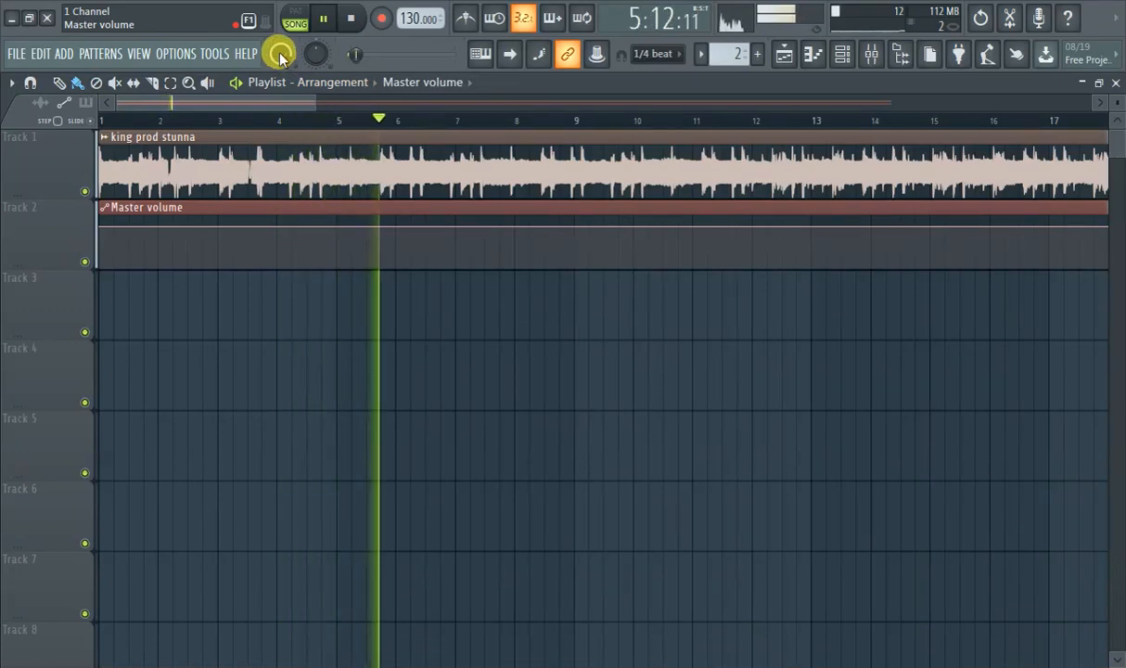
# Create another volume automation clip from the master volume knob's context menu.
pyautogui.rightClick(282, 48)
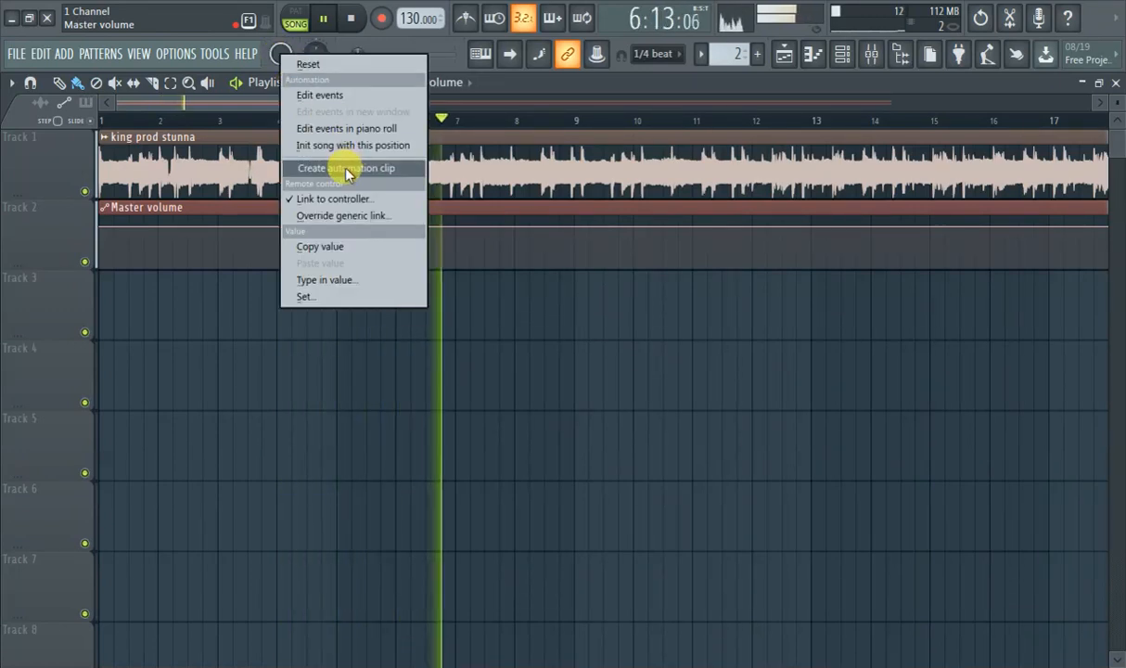
pyautogui.click(347, 167)
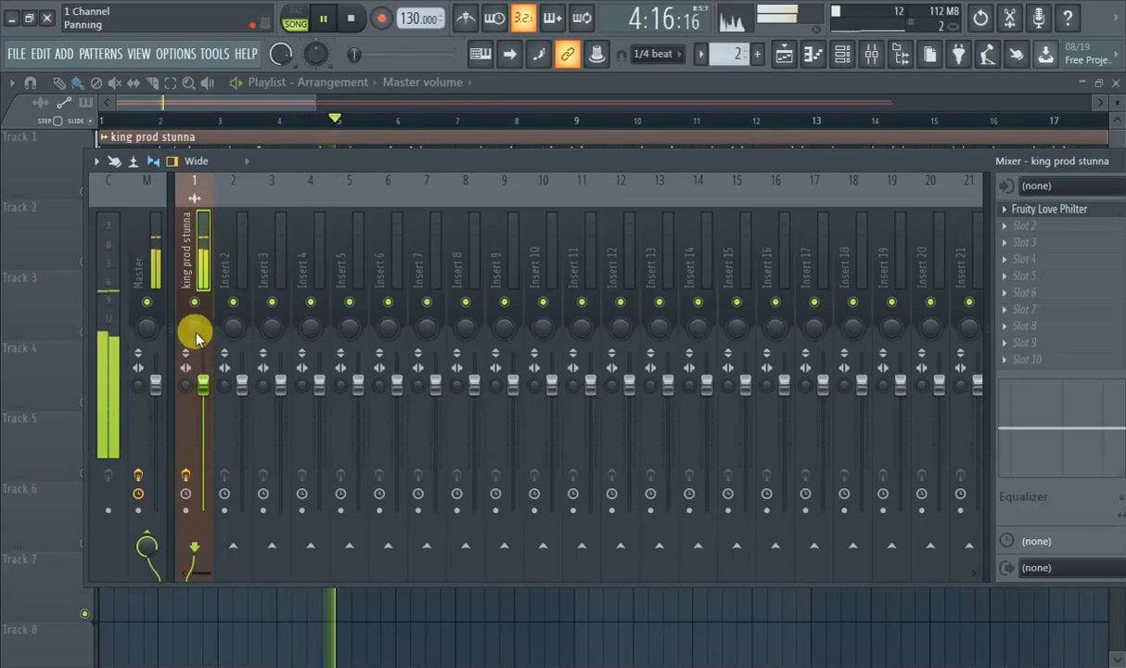
# Create a king prod stunna - Volume automation clip on Track 3 that dips and rises again.
pyautogui.rightClick(194, 386)
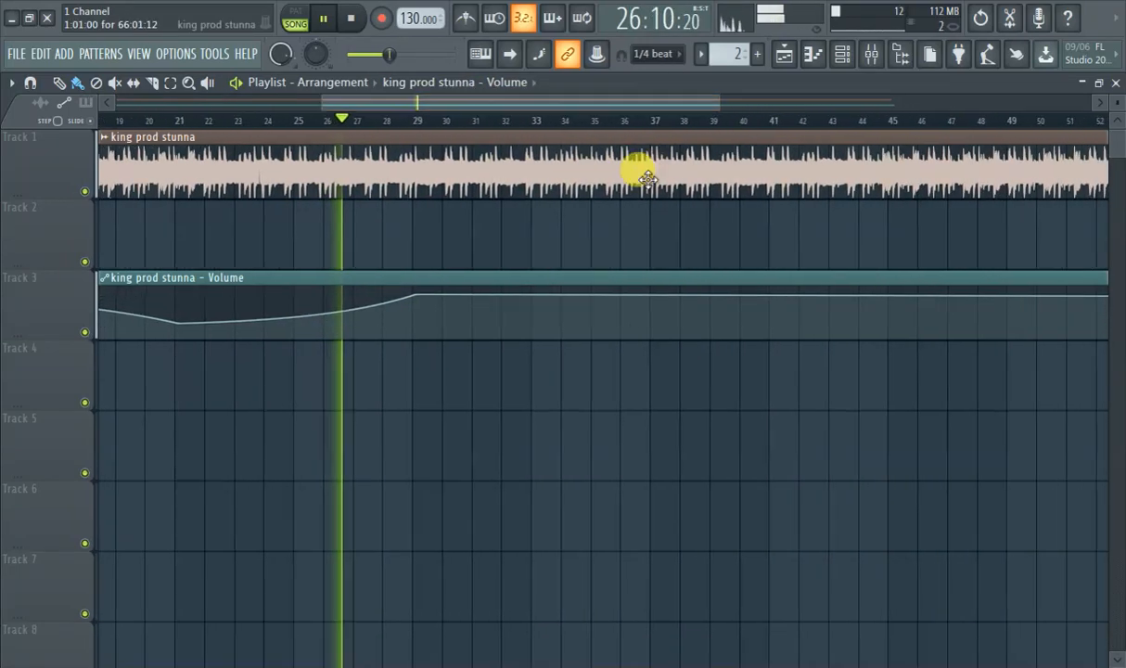
pyautogui.click(373, 119)
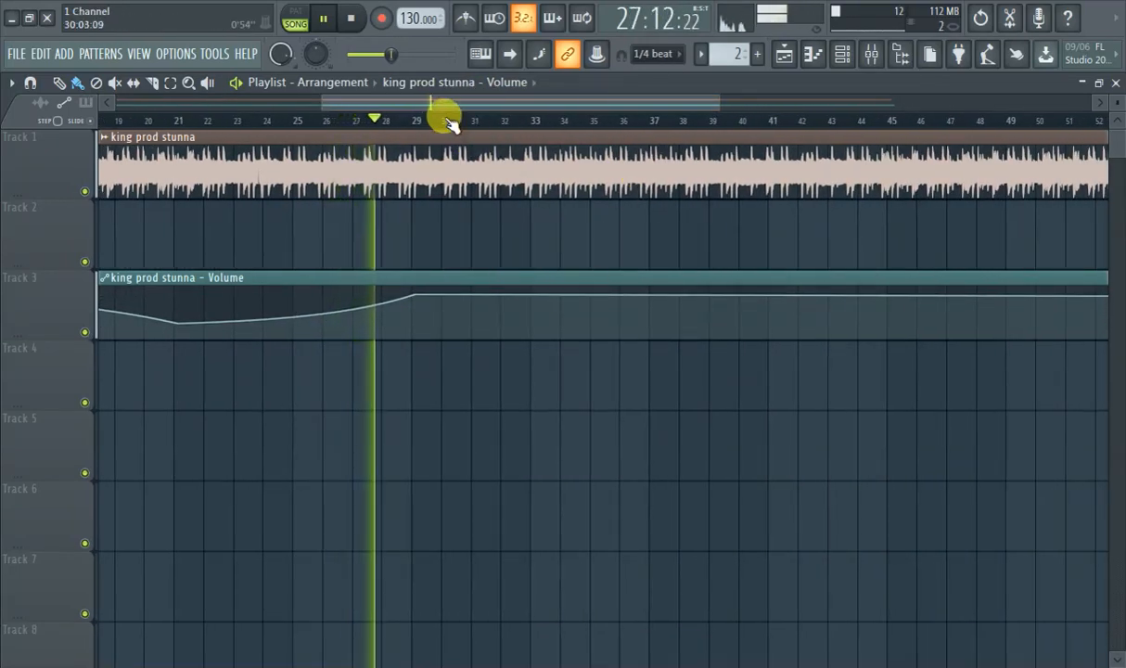